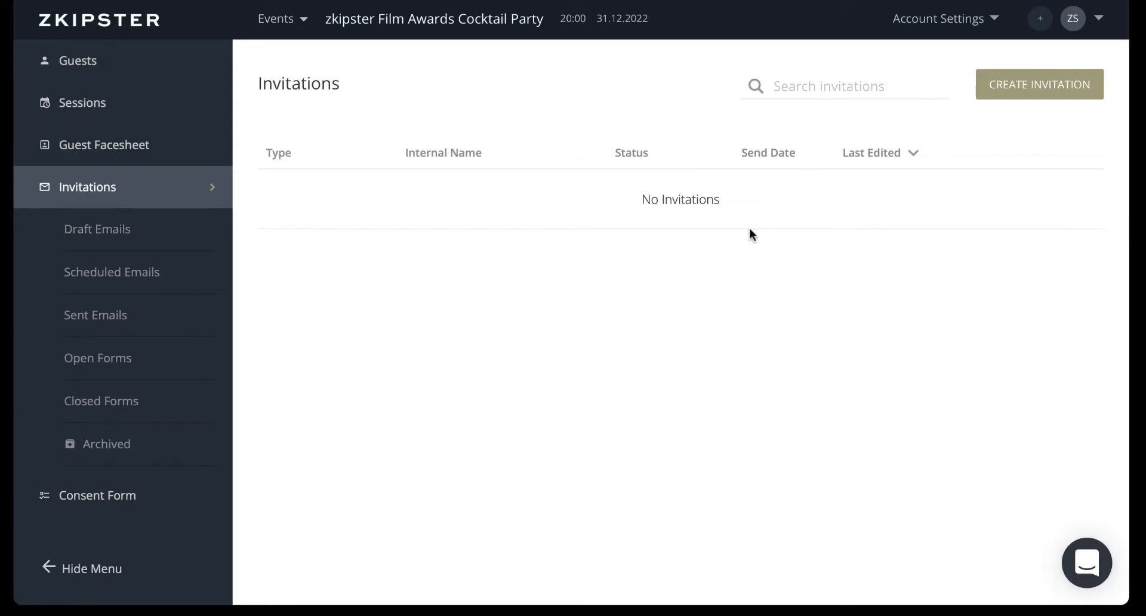
- Start a new invitation and review the Email and Responses Form, Standalone Email, Responses Form, and HTML templates
click(1038, 84)
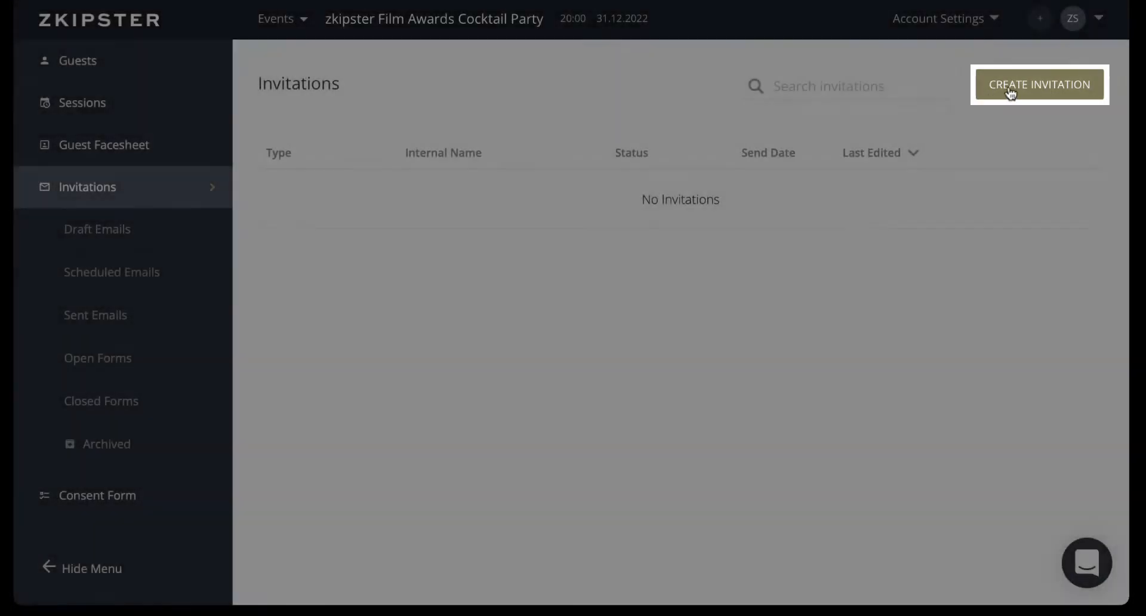
click(1038, 84)
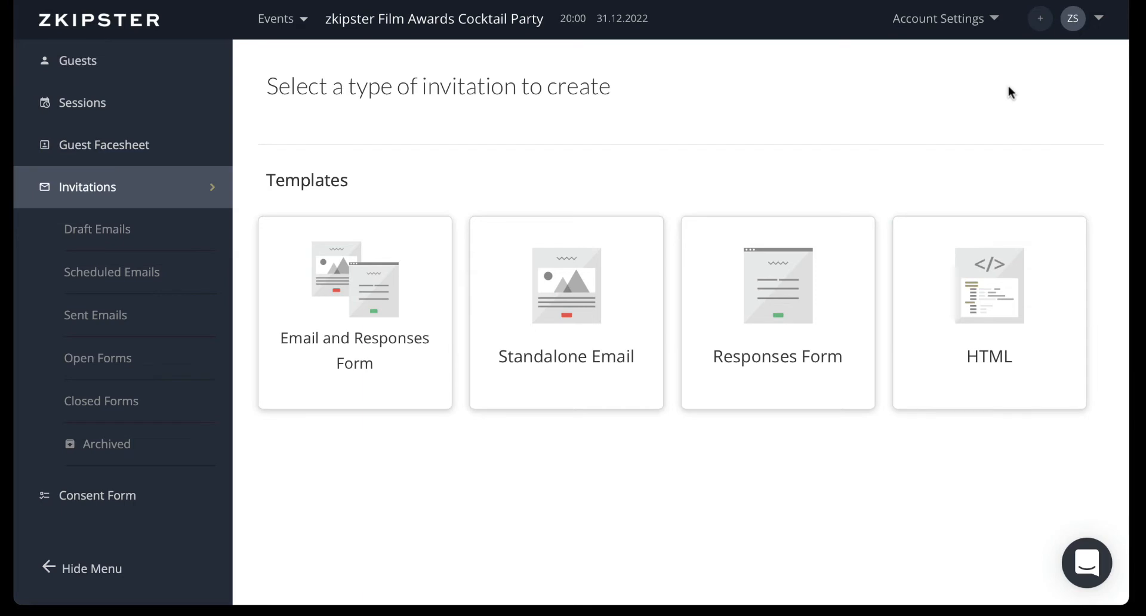
mouse_move(514, 166)
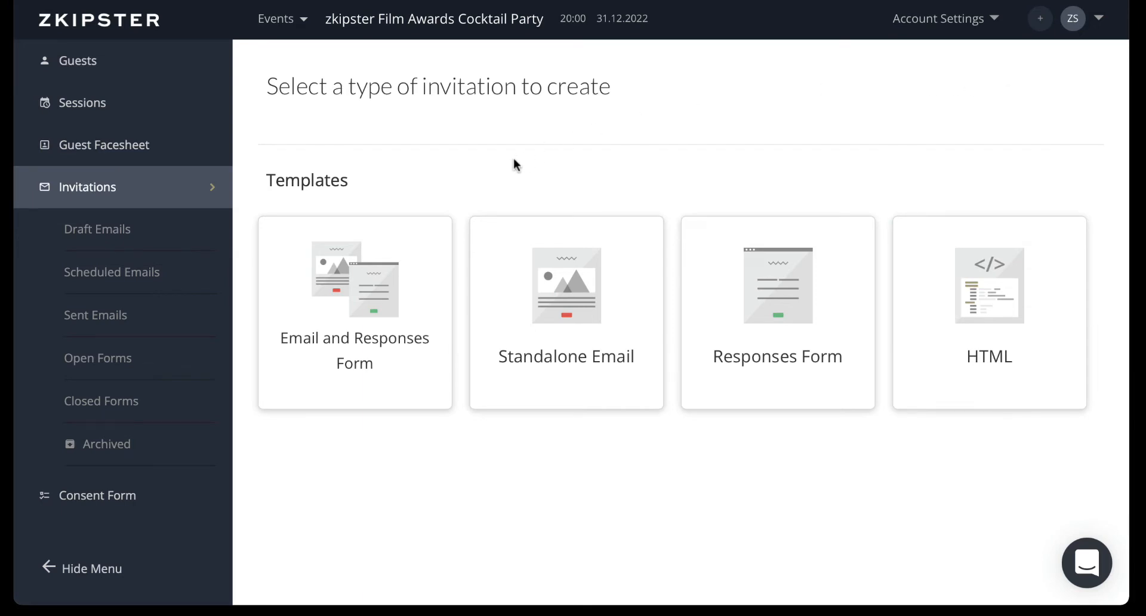
mouse_move(566, 293)
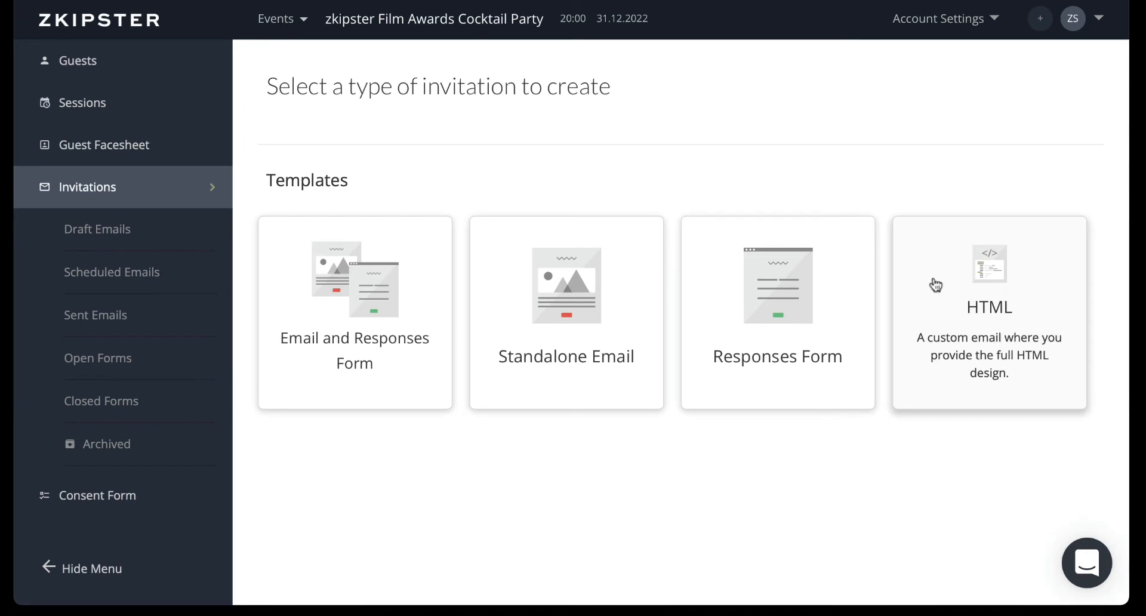
mouse_move(1009, 166)
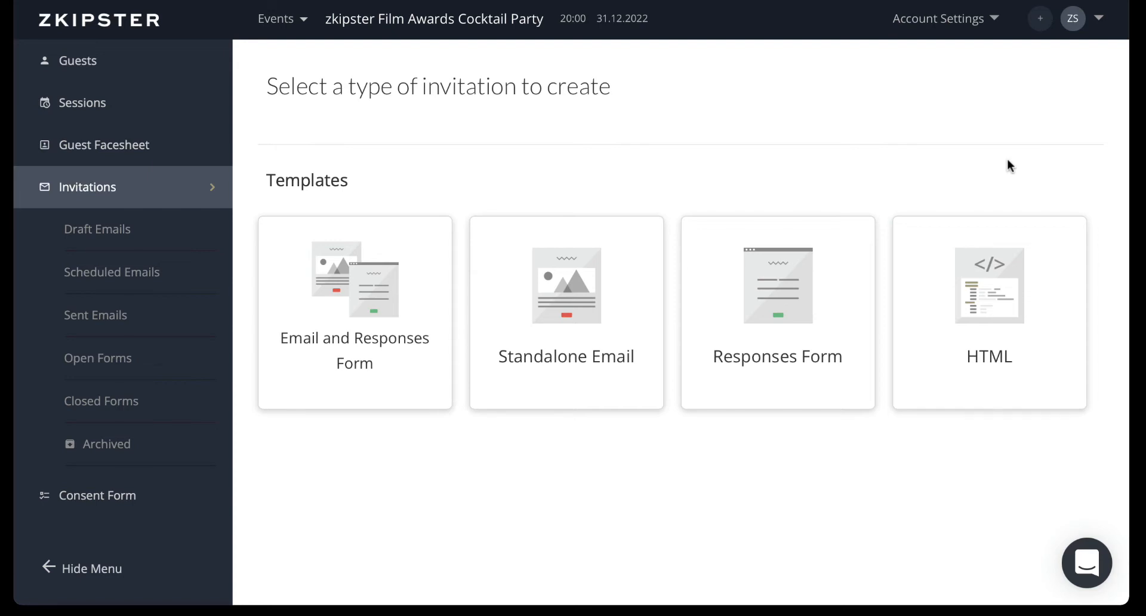
click(355, 313)
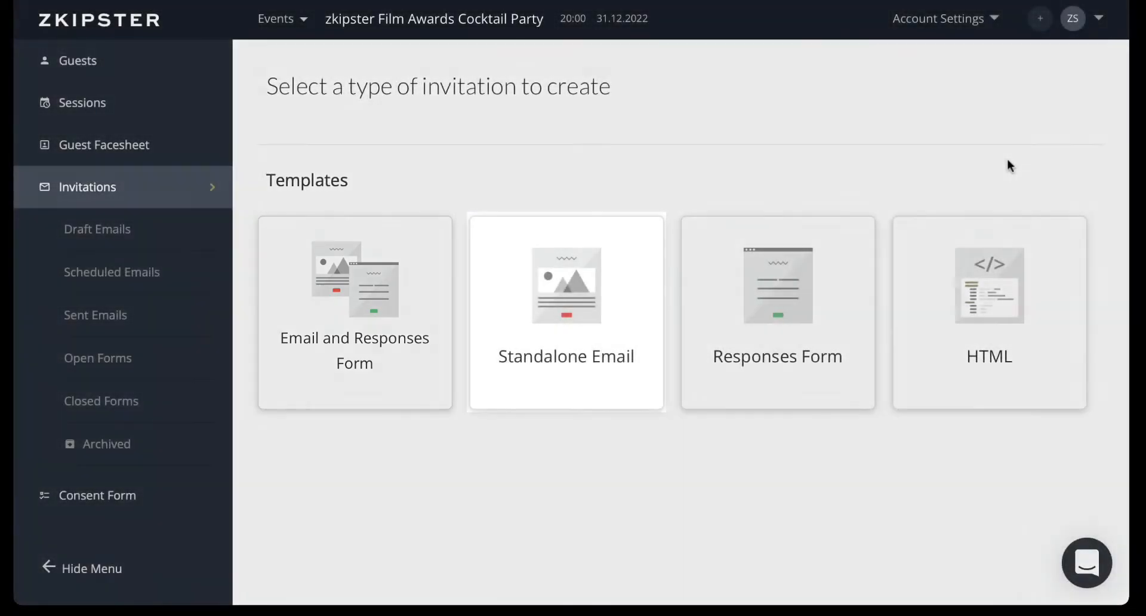
click(565, 312)
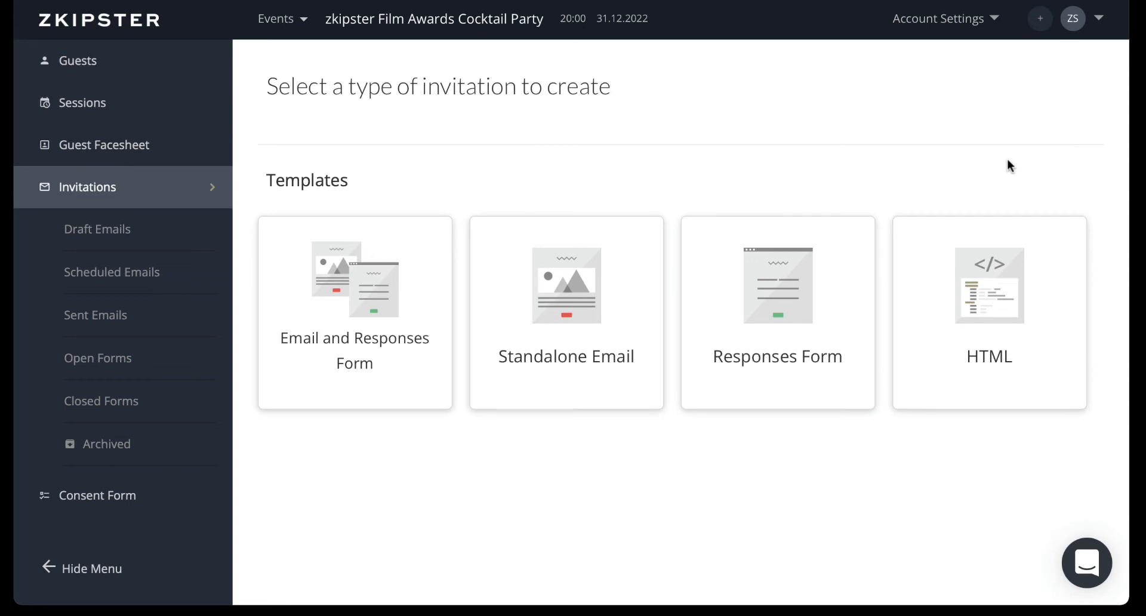
click(777, 313)
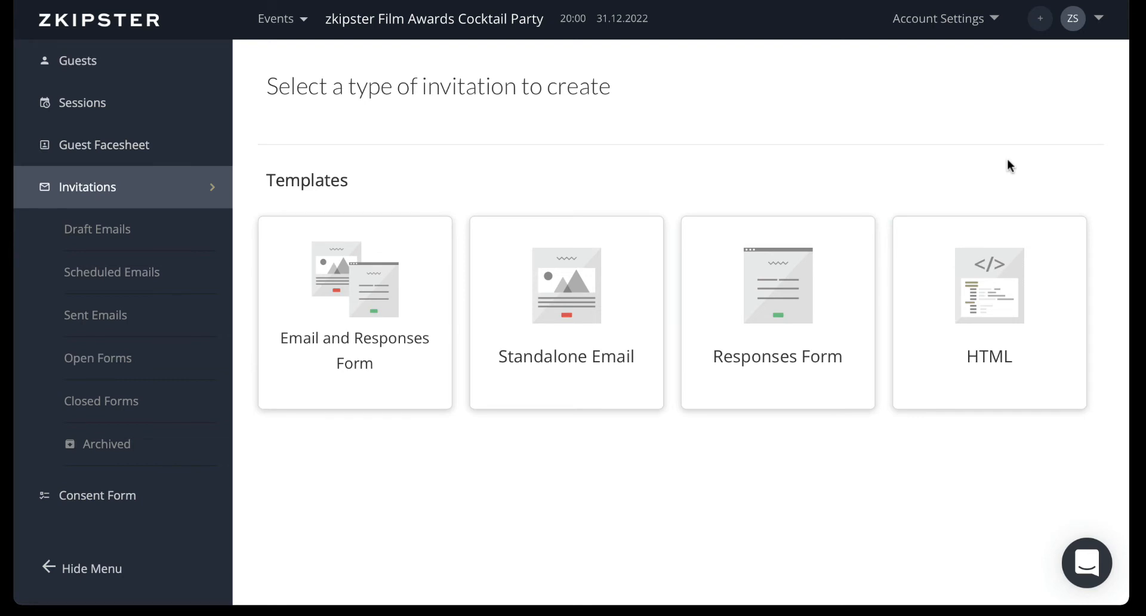
click(989, 312)
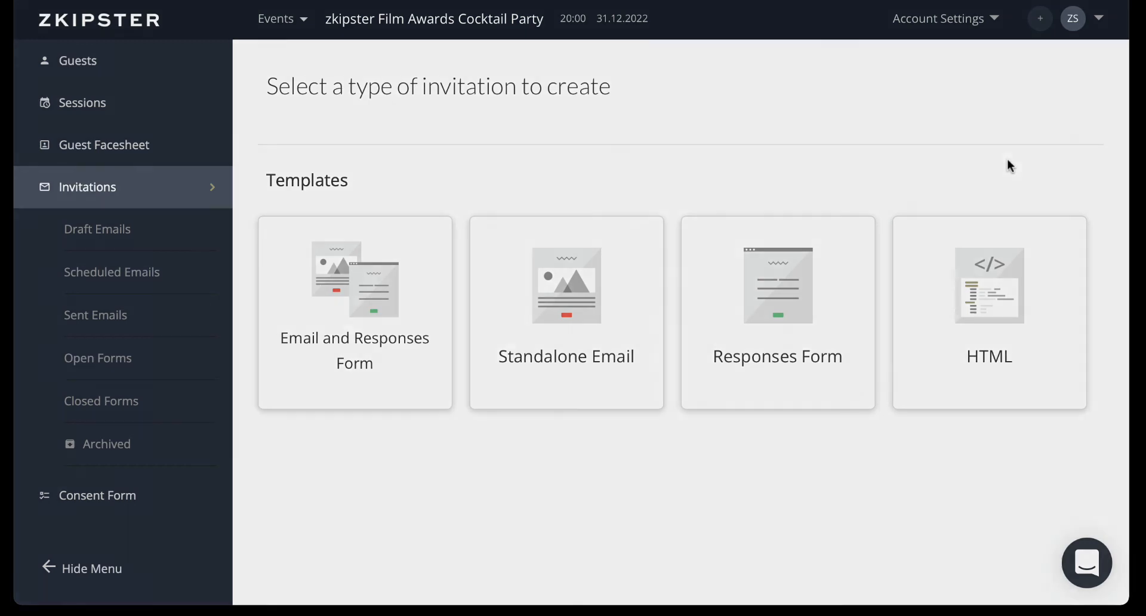
- Scroll down to the Account Templates: Initial zkipster Invite, Consent Form Reminder Email, zkipster Form
scroll(down, 3)
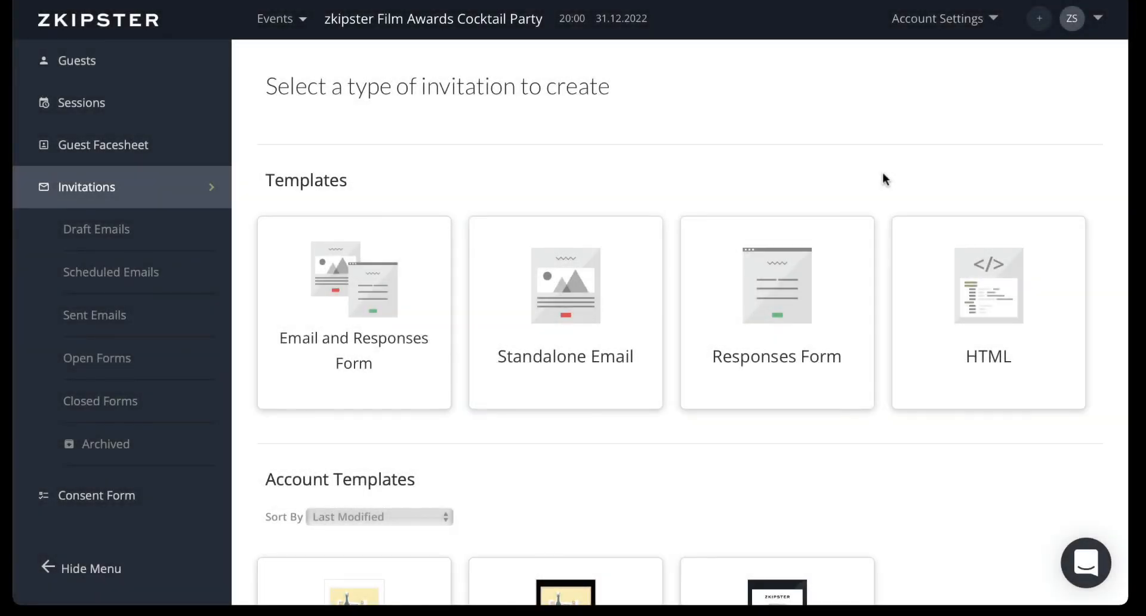
scroll(down, 3)
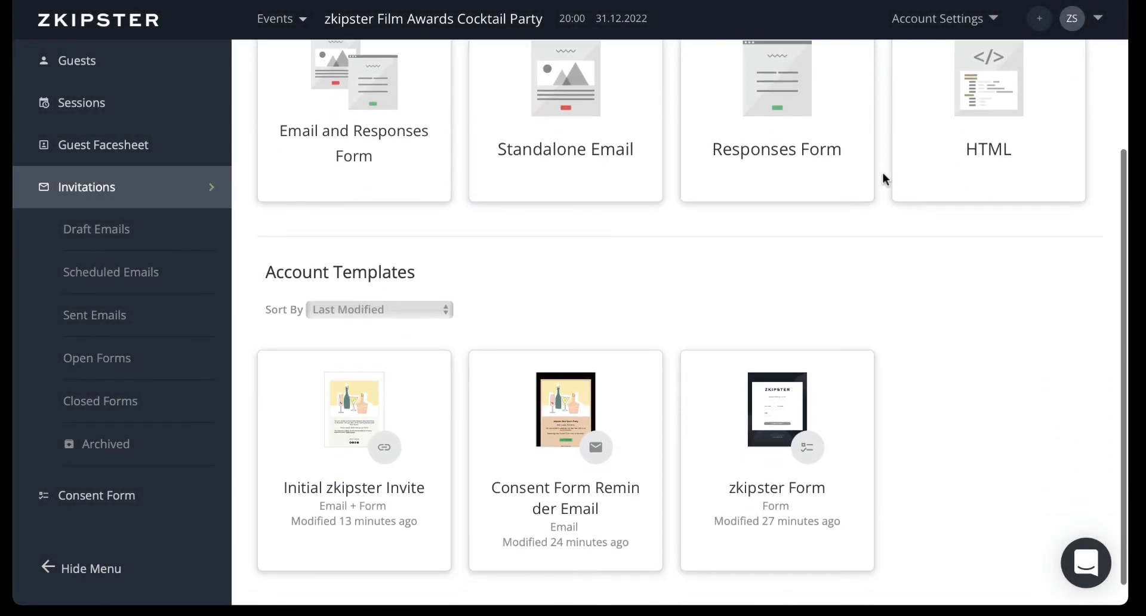
scroll(down, 3)
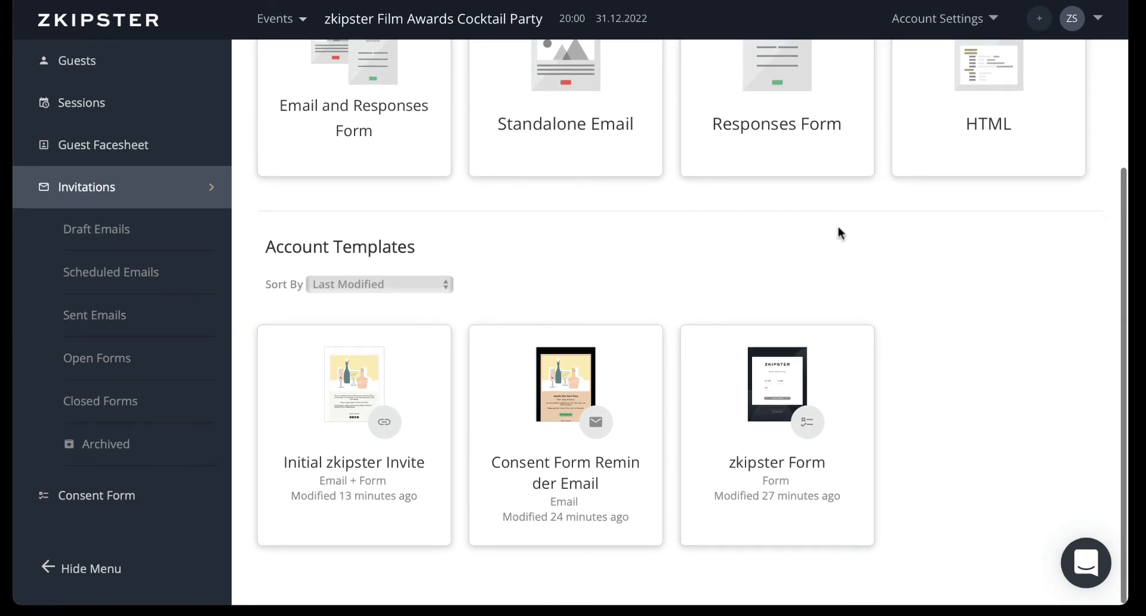
mouse_move(389, 279)
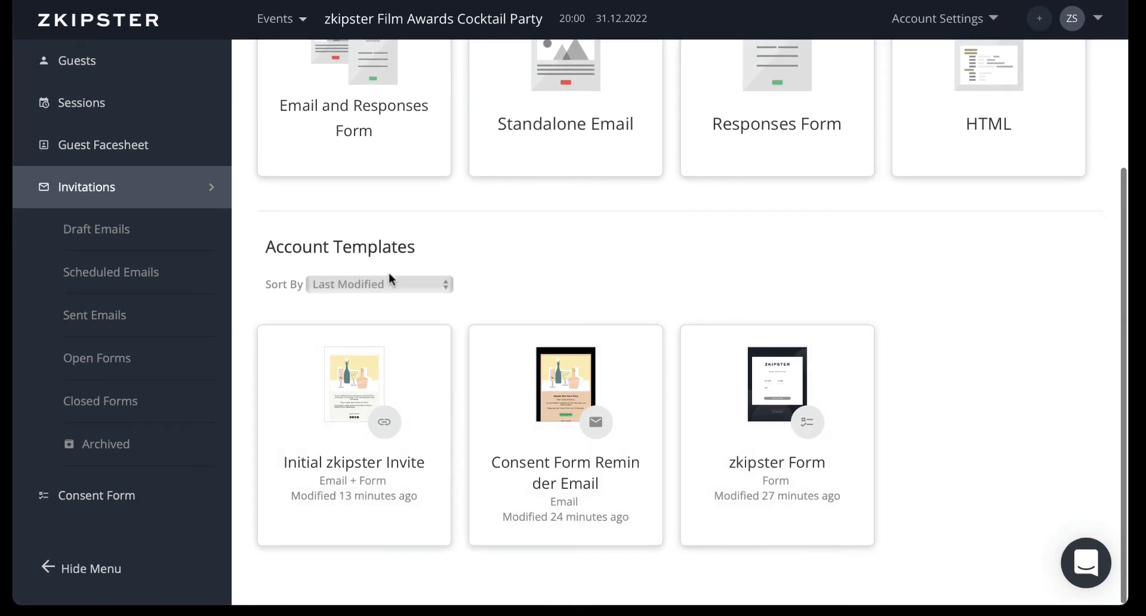
mouse_move(709, 233)
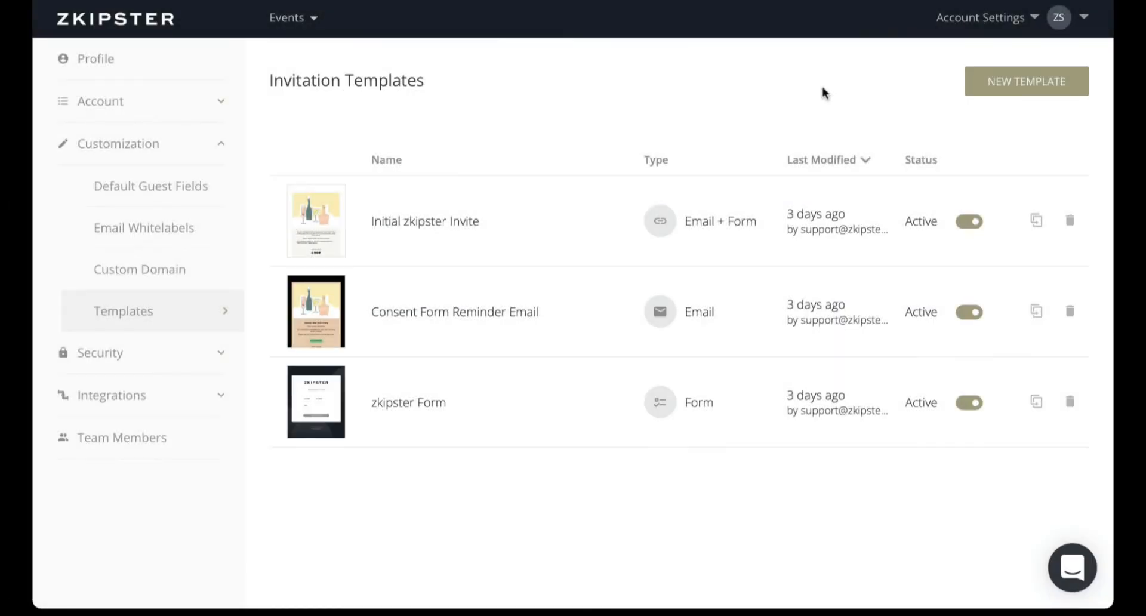
mouse_move(901, 63)
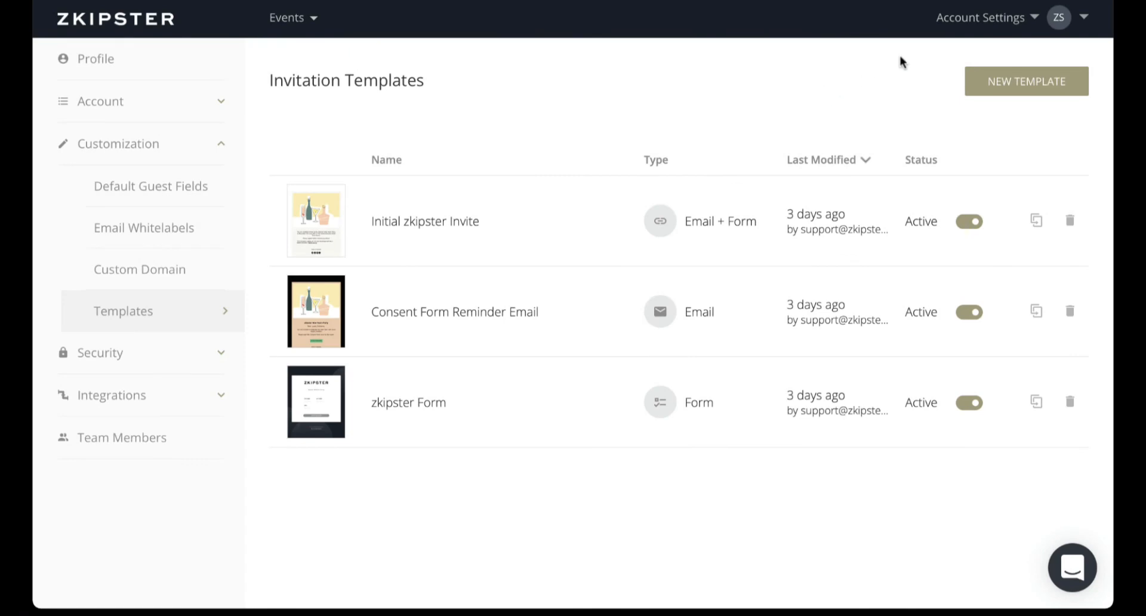
- Open Account Settings to reach the Invitation Templates page listing three active templates
click(980, 17)
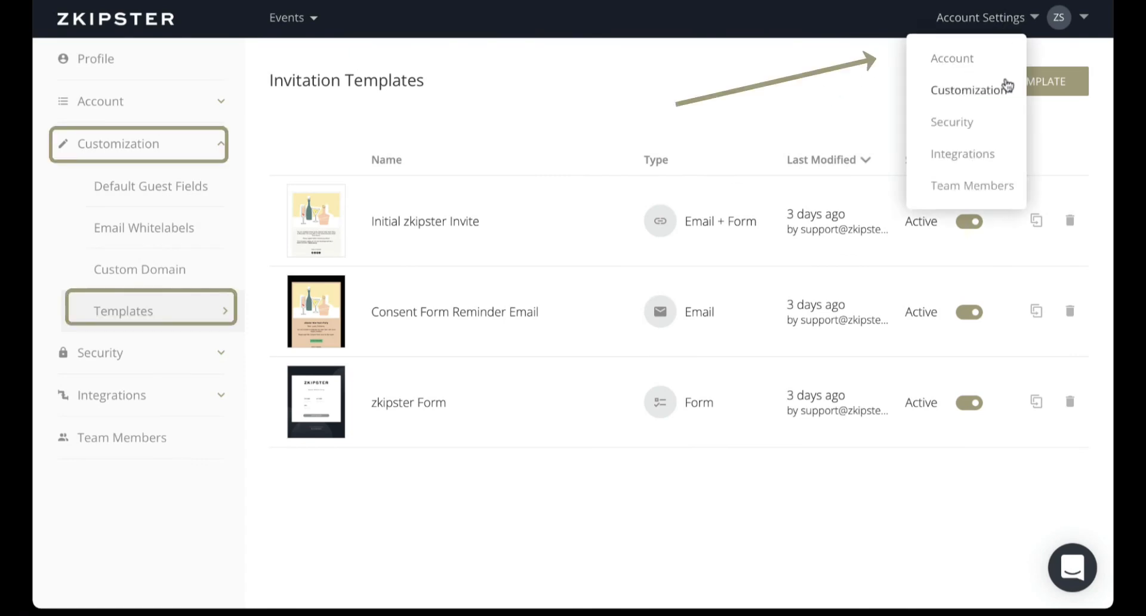